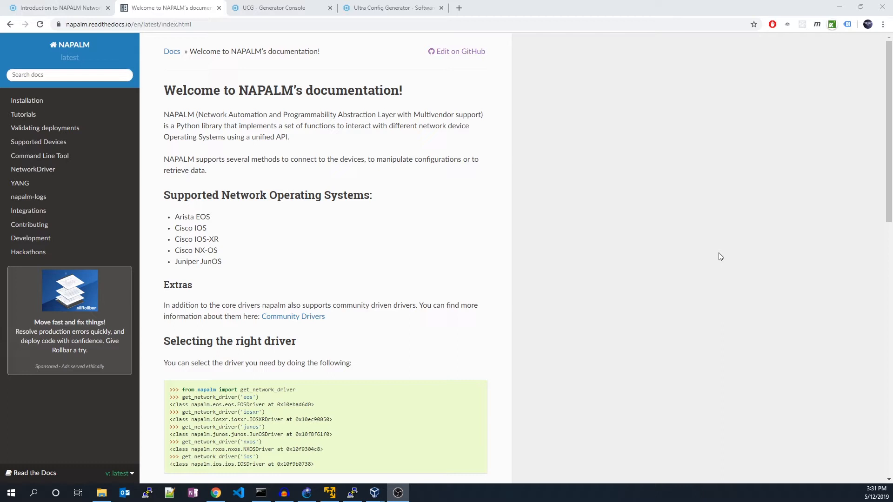
mouse_move(237, 112)
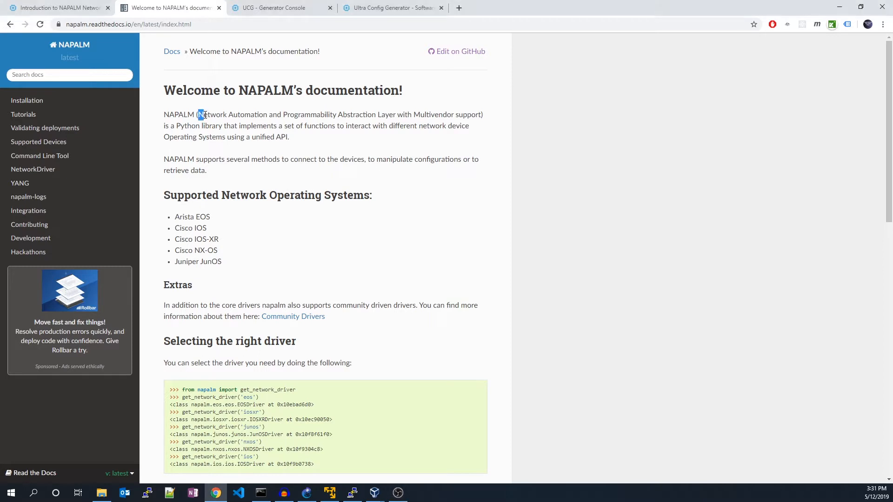
- Install NAPALM in the server terminal with pip install napalm
drag(199, 114, 305, 114)
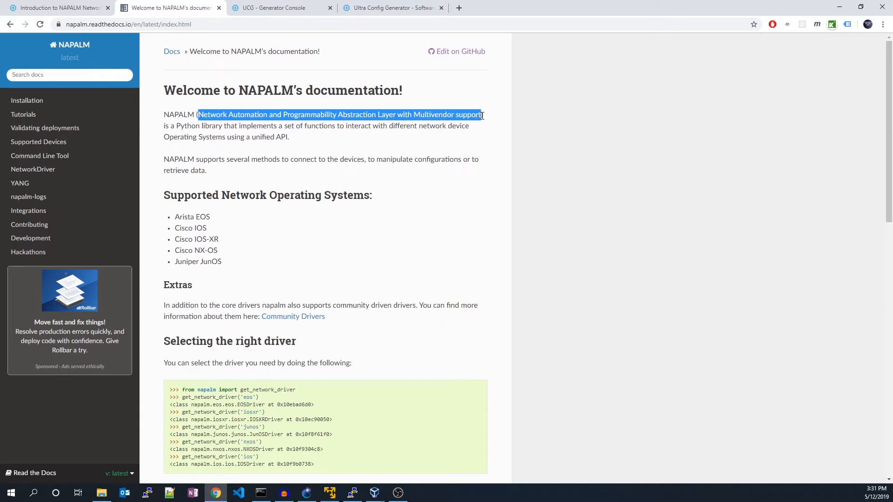
click(614, 151)
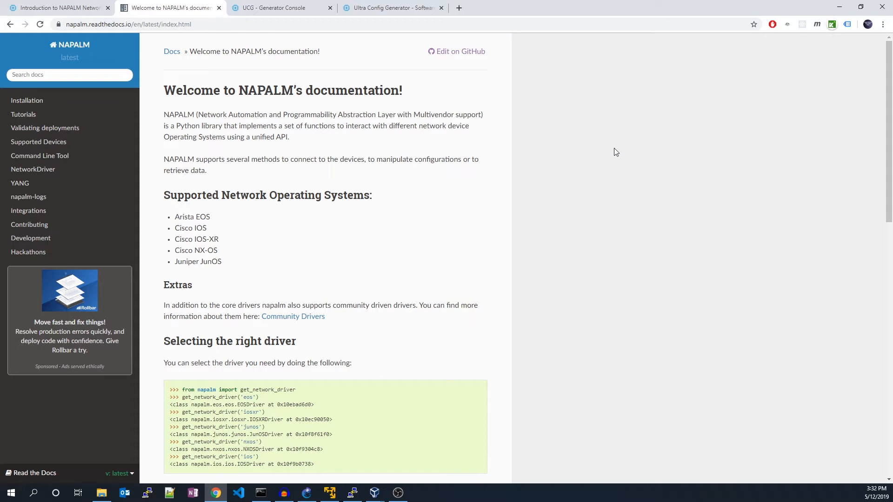
mouse_move(435, 305)
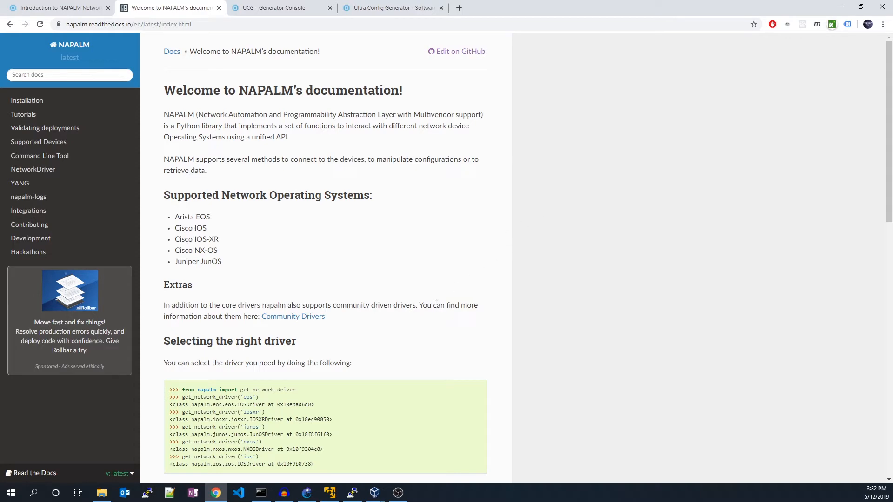
click(260, 493)
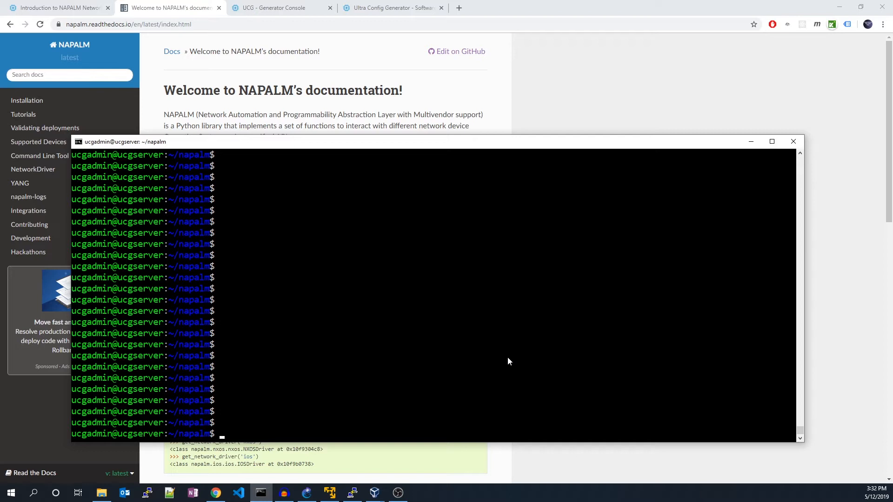
text(pip install n)
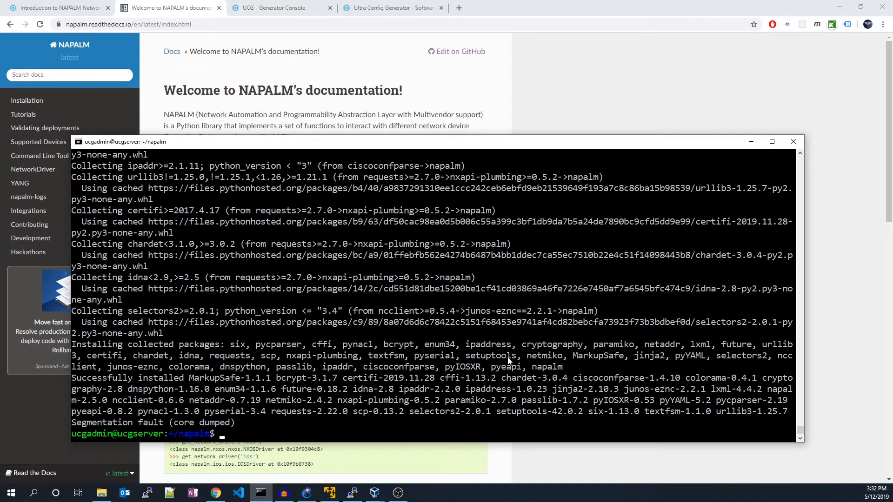
- Install the libssl-dev, libffi-dev, python-dev and python-cffi prerequisites copied from the blog
click(57, 8)
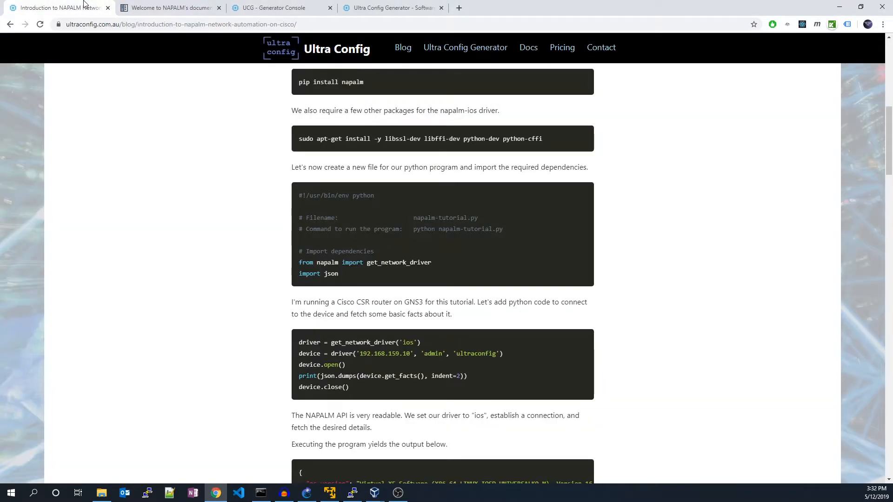
triple_click(420, 139)
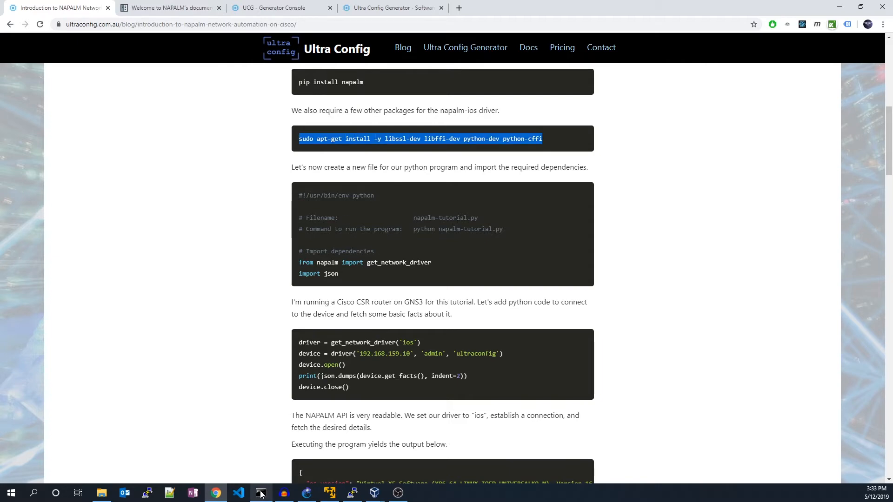
click(261, 493)
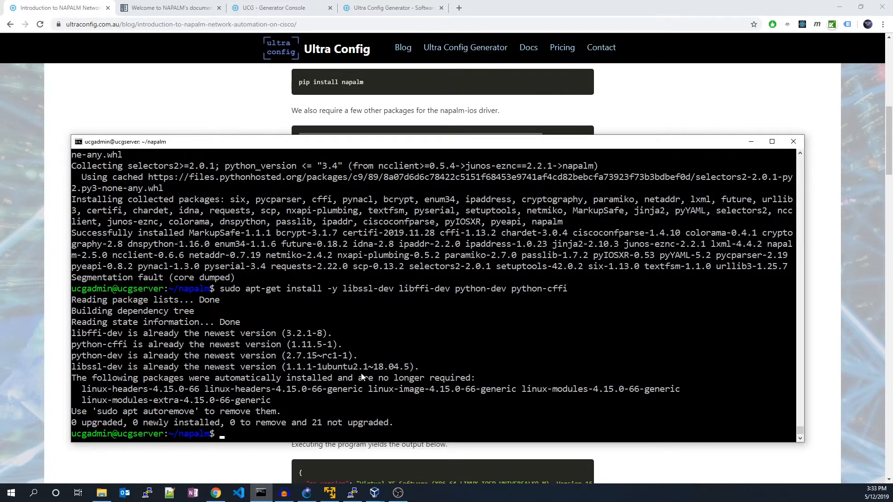
text(nano)
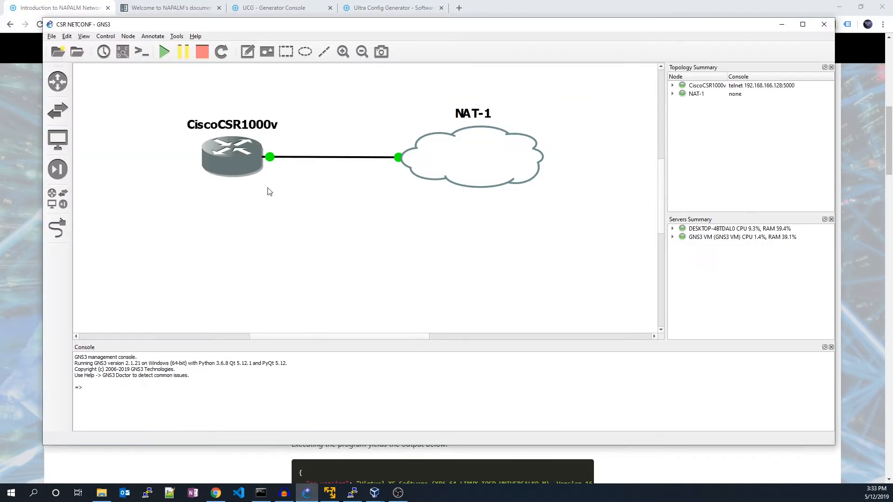
mouse_move(343, 472)
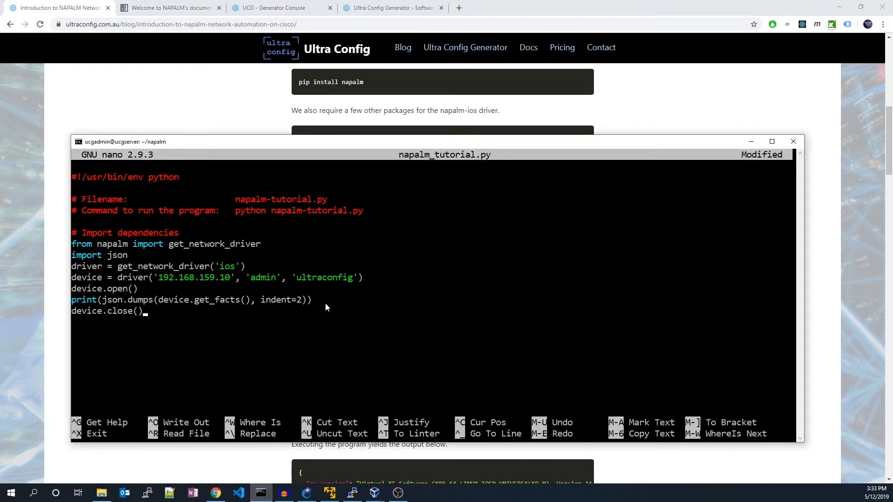
mouse_move(74, 271)
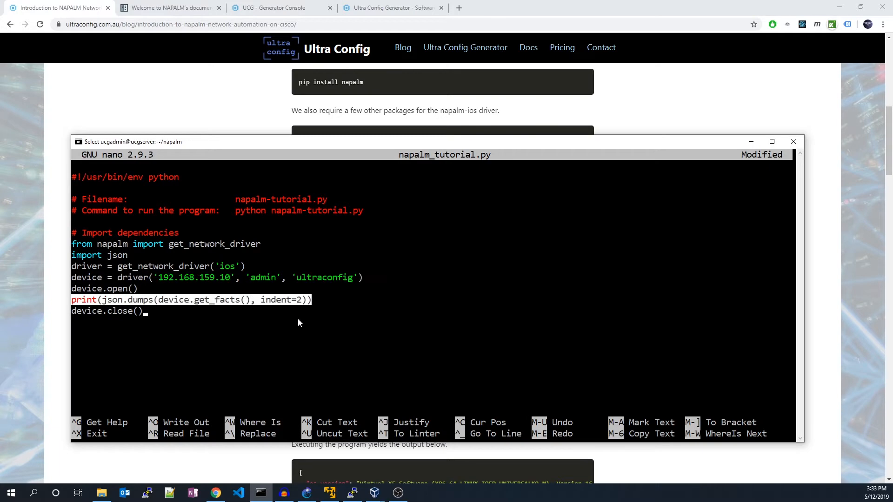
- Save napalm_tutorial.py with the get_facts script for 192.168.159.10 and leave nano
key(ctrl+x)
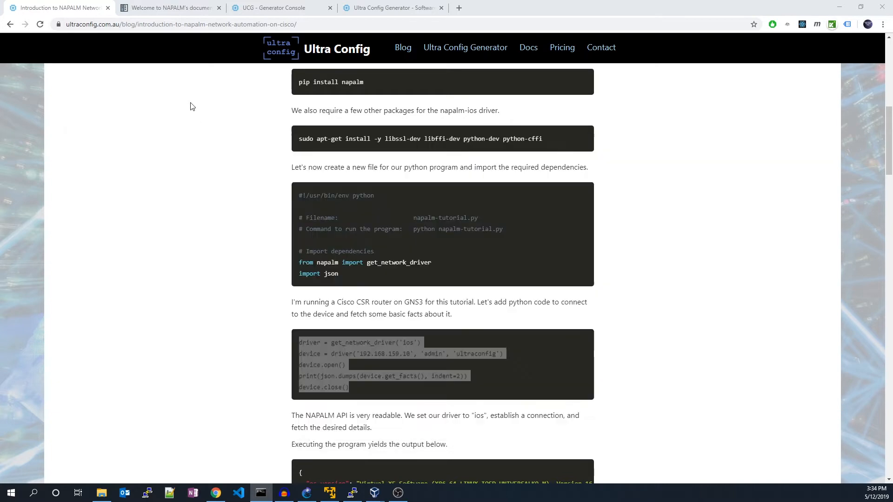
- Run python napalm_tutorial.py to print the CSR1000v running configuration
scroll(down, 3)
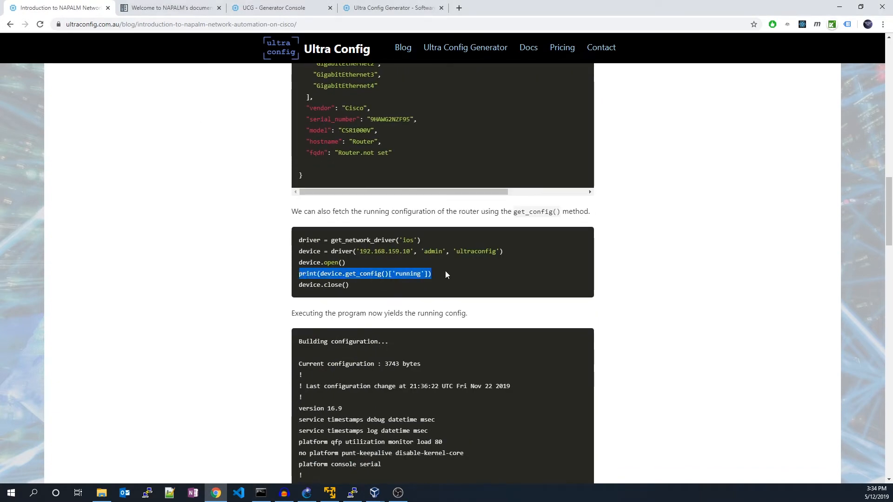
mouse_move(260, 493)
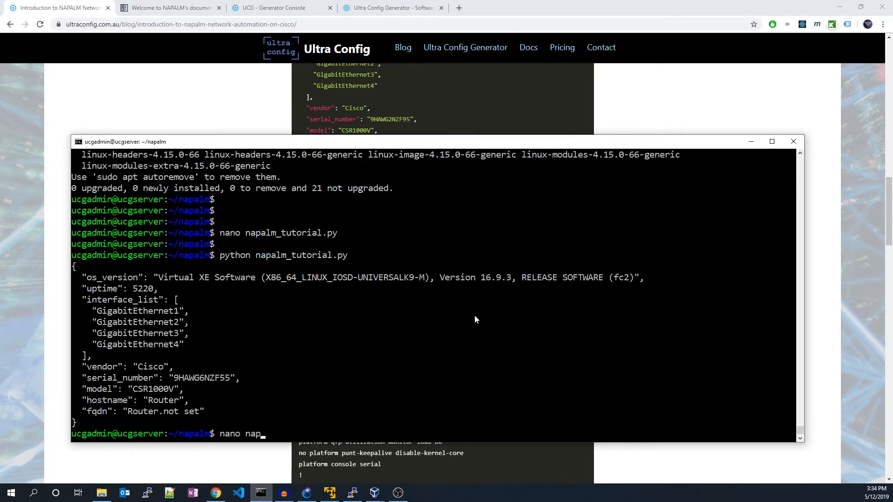
key(Return)
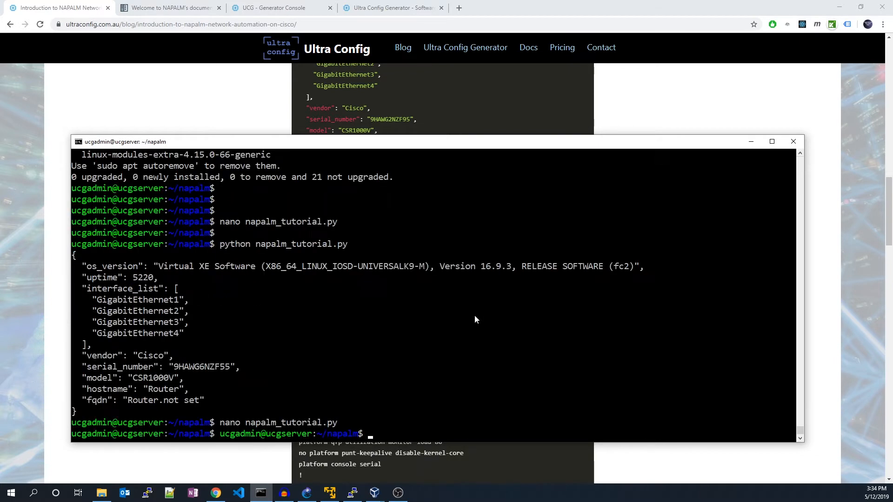
text(python nap)
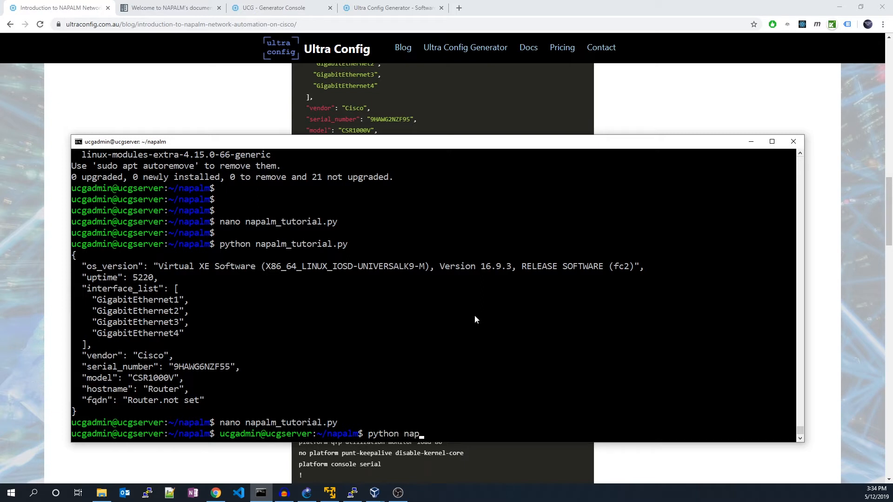
text(alm_tutorial.py)
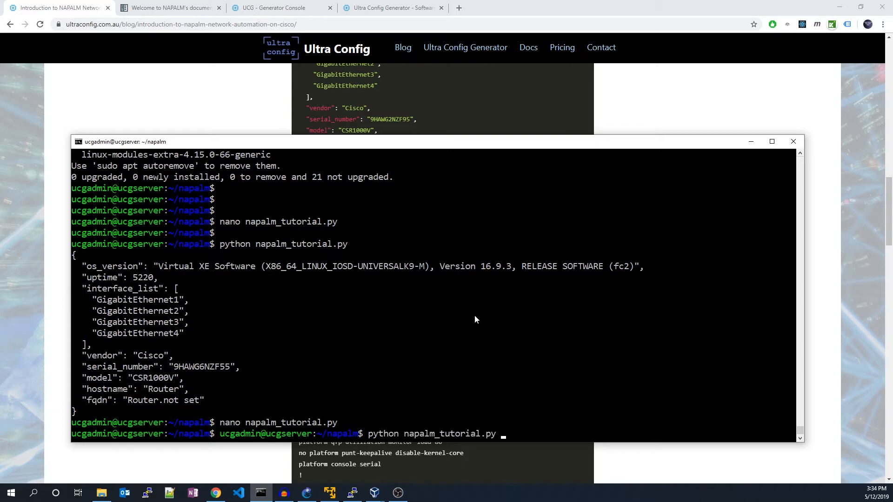
key(Return)
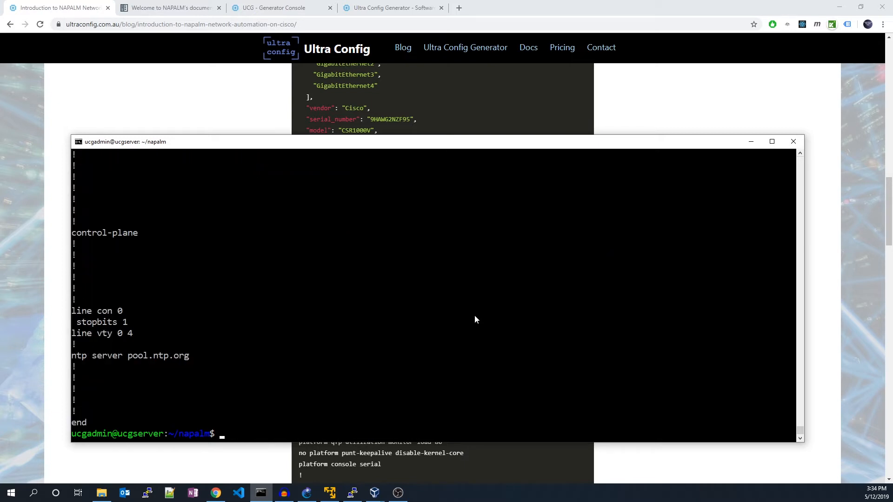
- Scroll the tutorial article around the get_config() example
scroll(up, 3)
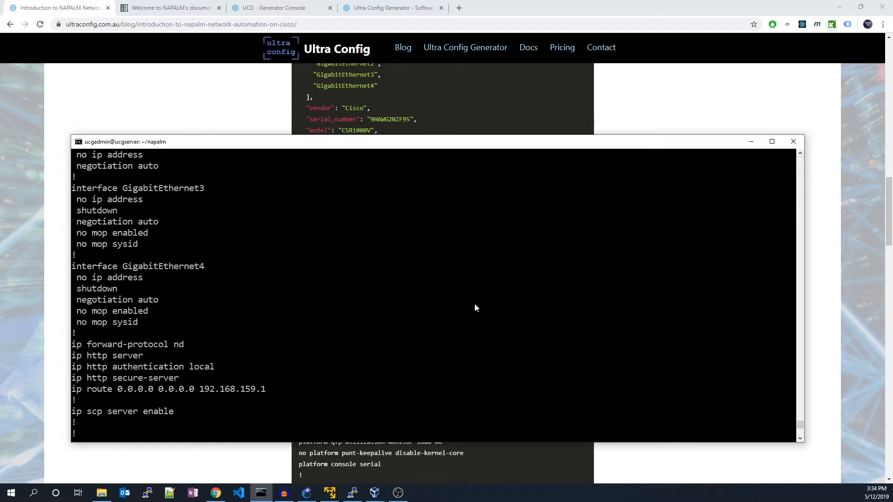
scroll(up, 3)
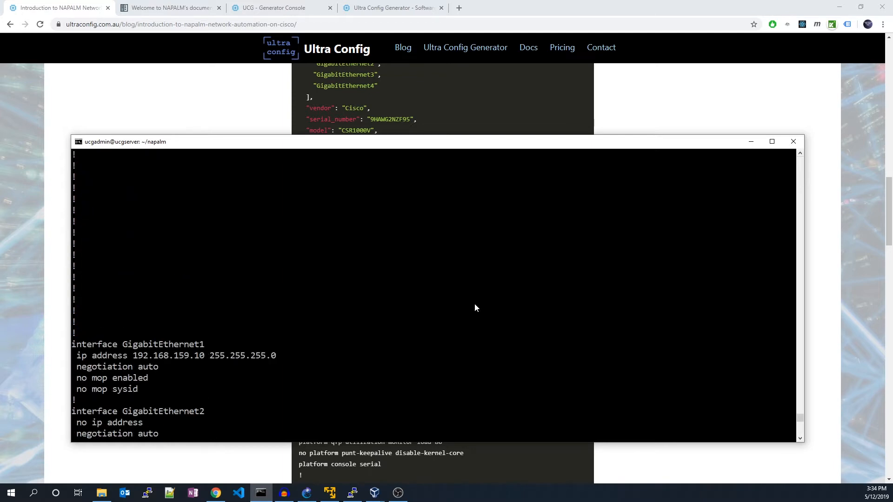
scroll(down, 3)
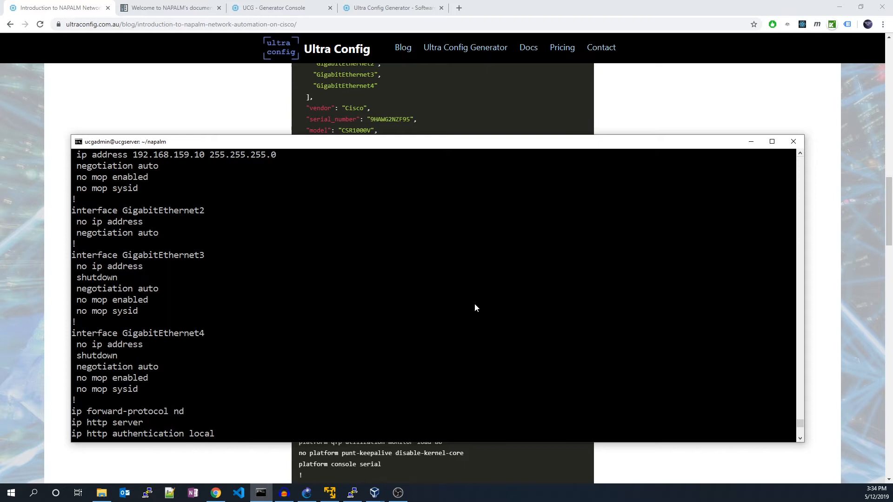
scroll(down, 3)
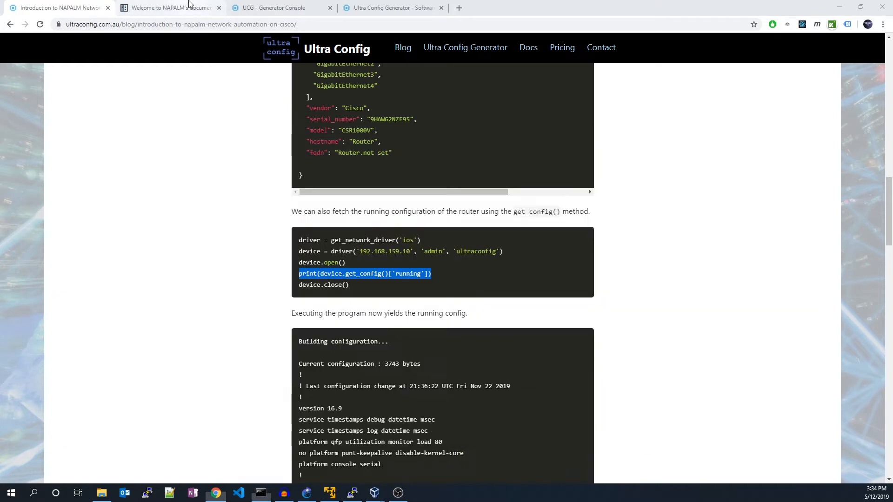
- Look up get_interfaces_ip in the NetworkDriver docs and copy its print line from the tutorial
click(168, 8)
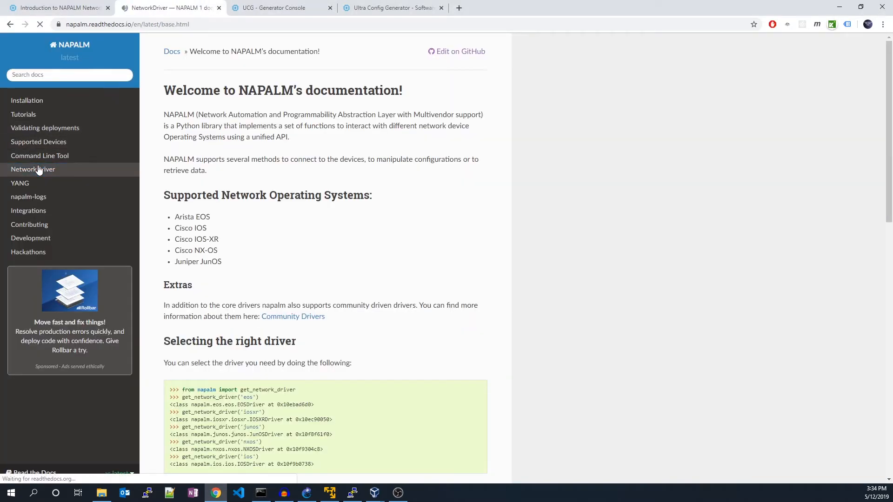
click(33, 169)
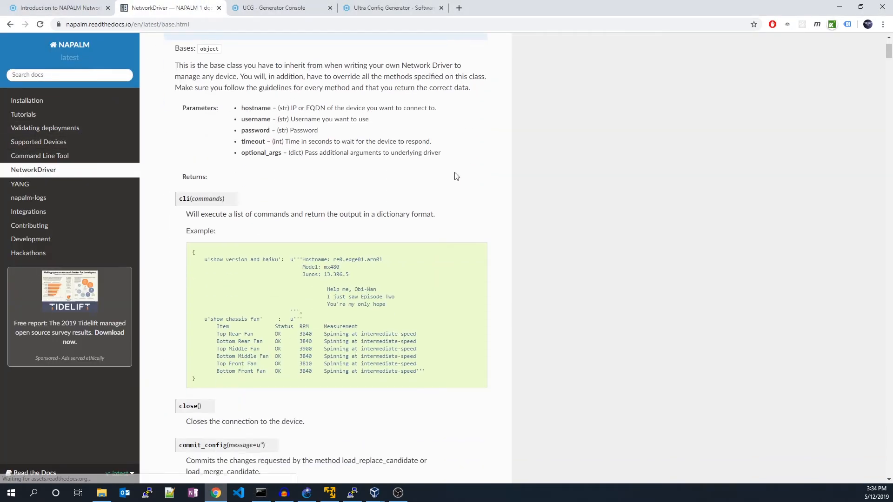
scroll(down, 3)
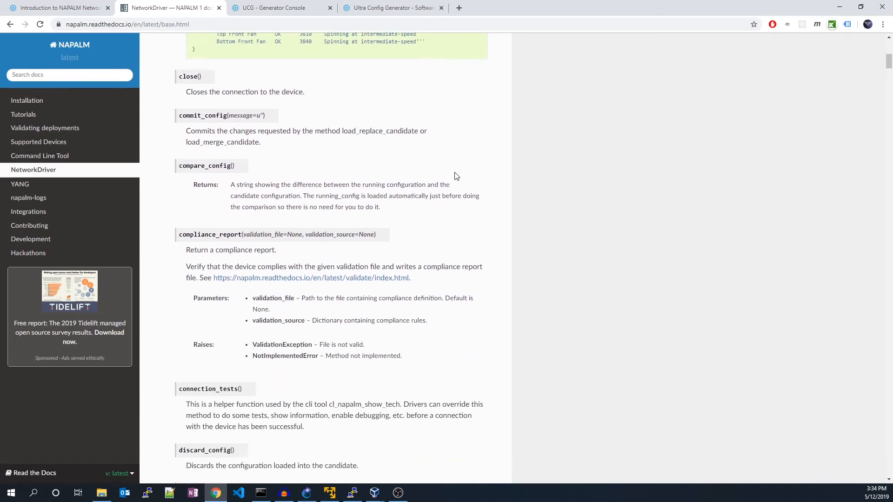
scroll(down, 3)
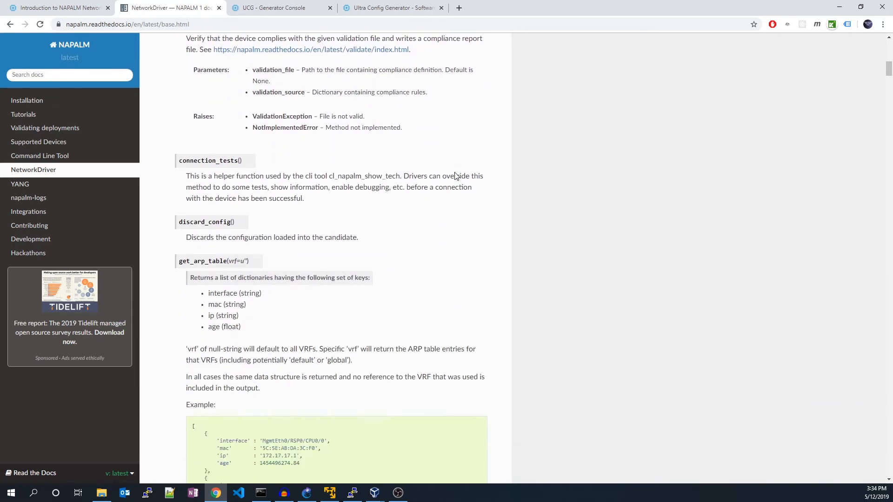
click(57, 7)
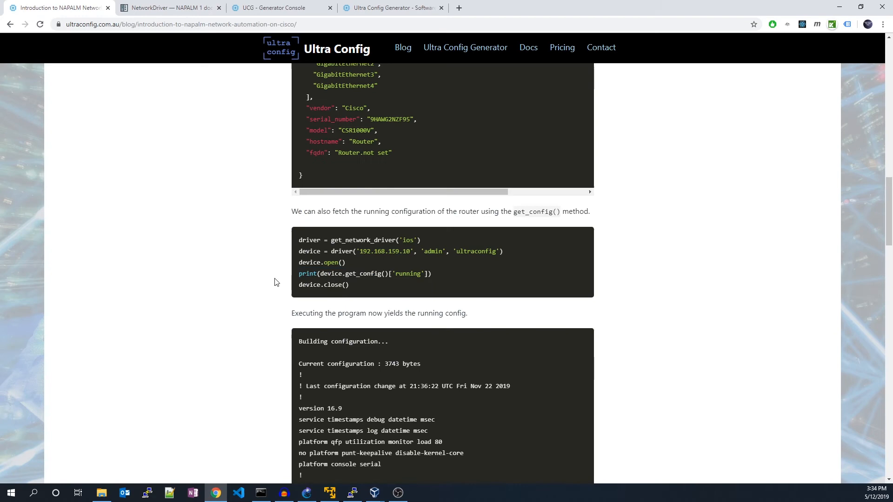
scroll(down, 3)
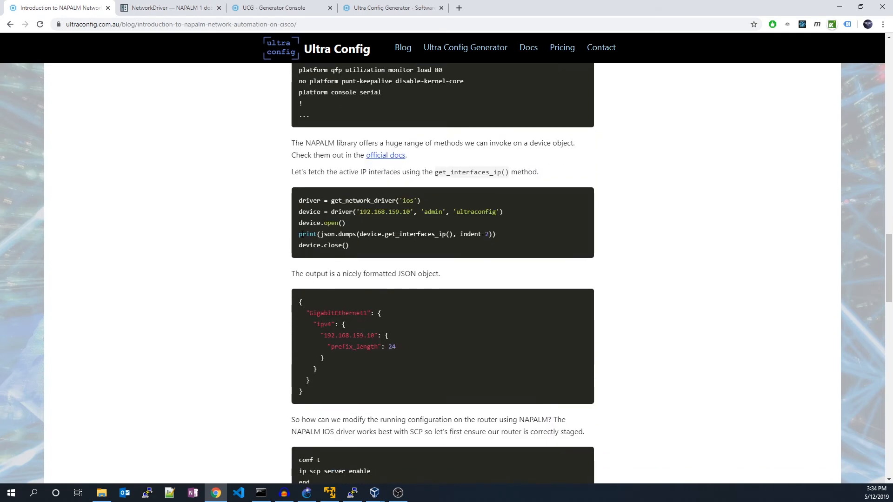
triple_click(396, 234)
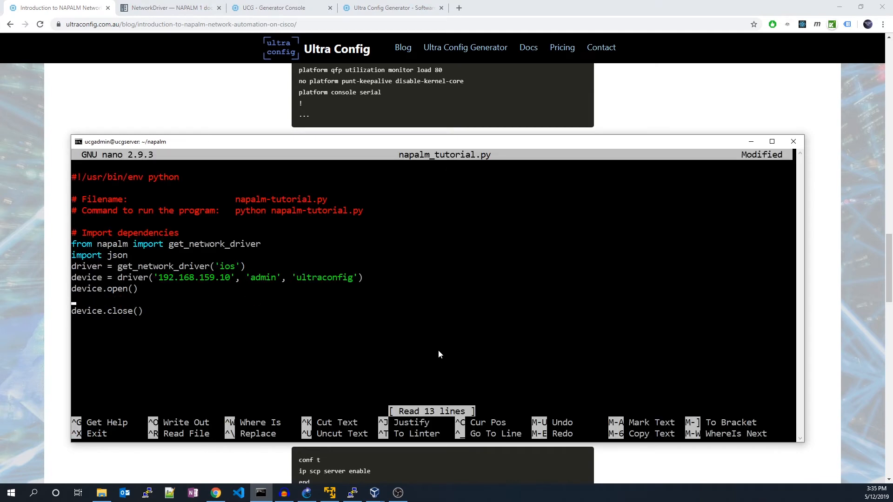
- Run the edited script to print GigabitEthernet1 at 192.168.159.10/24 as JSON
key(ctrl+x)
text(p)
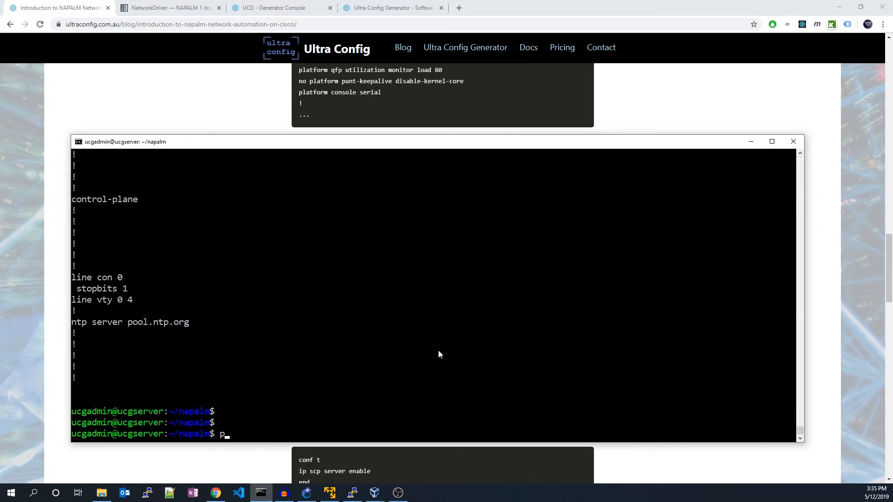
text(ython napalm_tutorial.py)
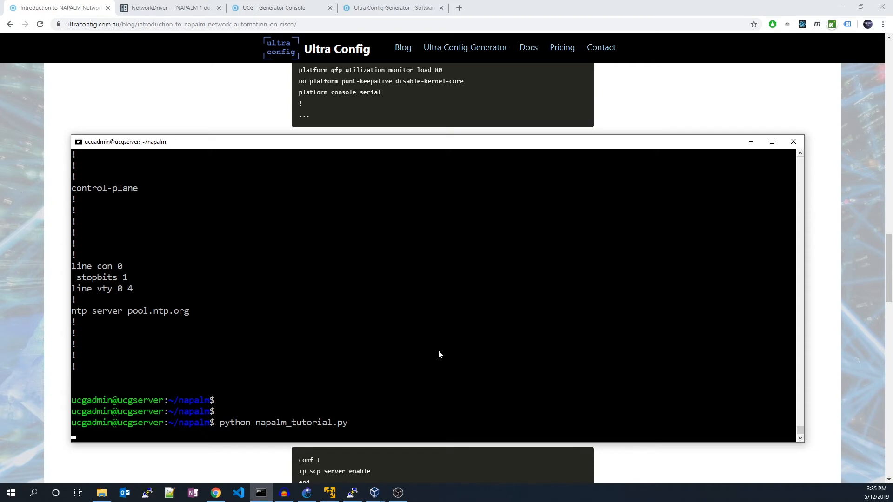
key(Return)
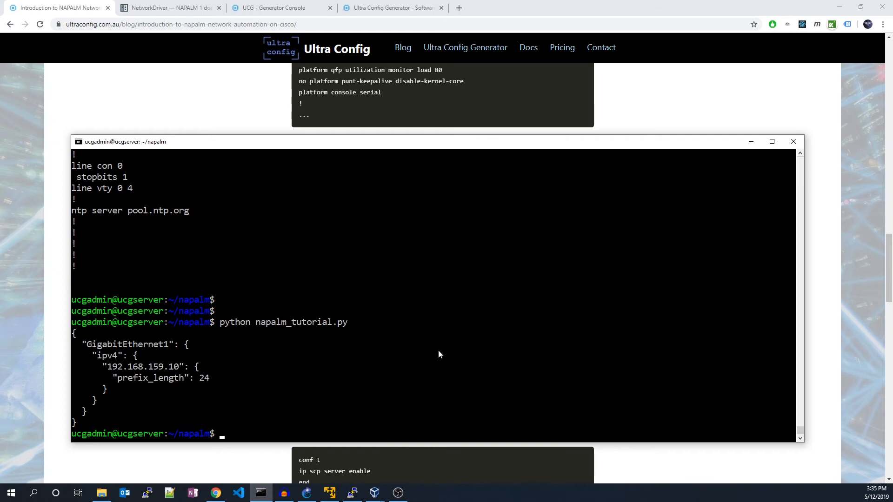
click(273, 7)
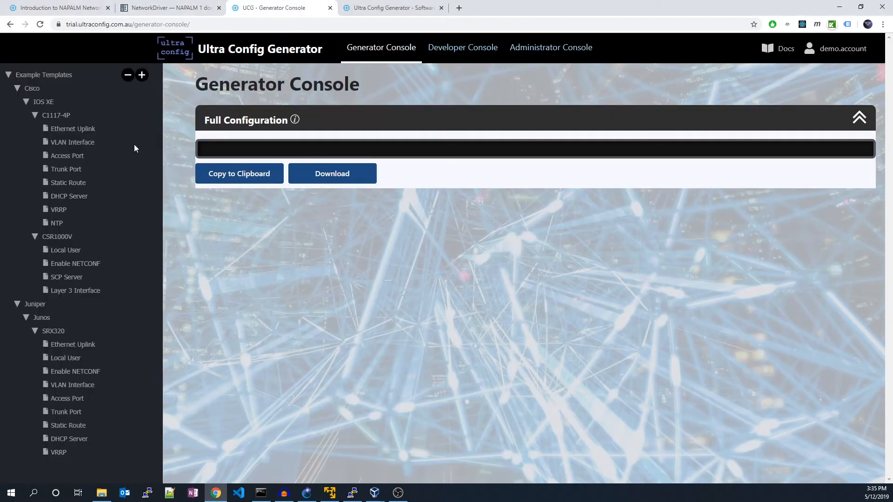
- Generate ip scp server enable from the CSR1000V SCP Server template and copy it for the router
click(66, 277)
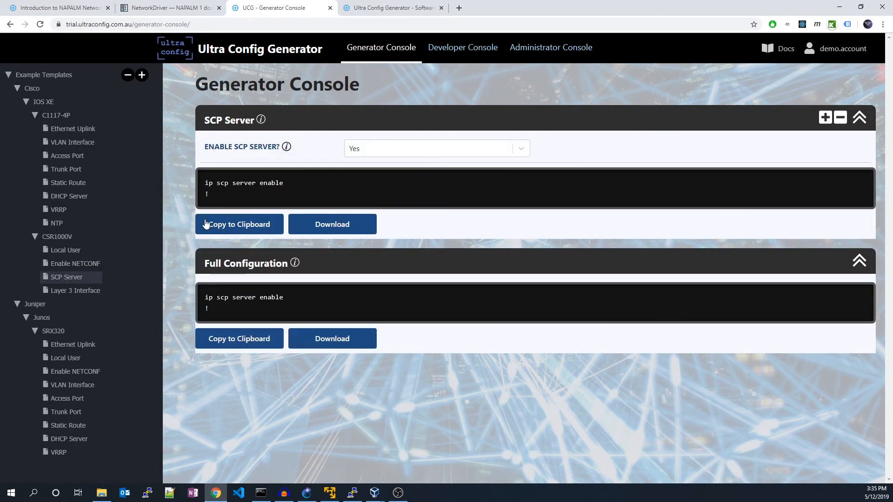
click(239, 224)
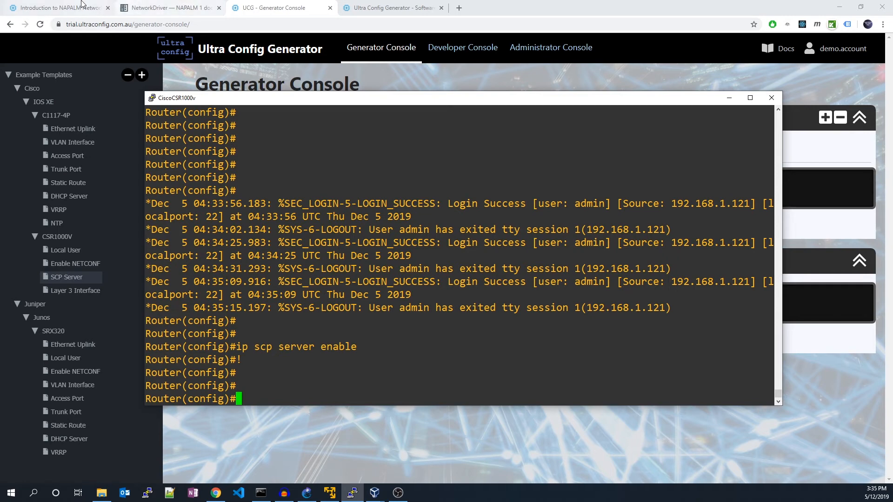
click(56, 7)
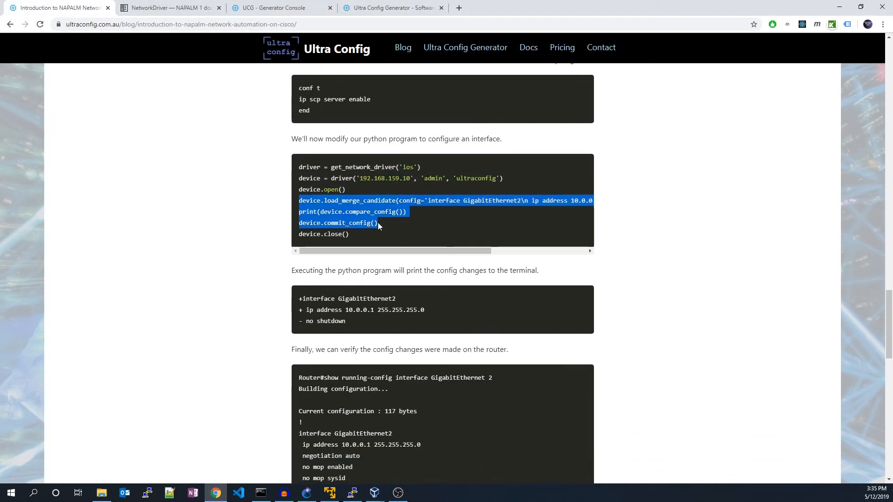
- Add load_merge_candidate for GigabitEthernet2 10.0.0.1 255.255.255.0 with compare and commit, then run it
click(260, 493)
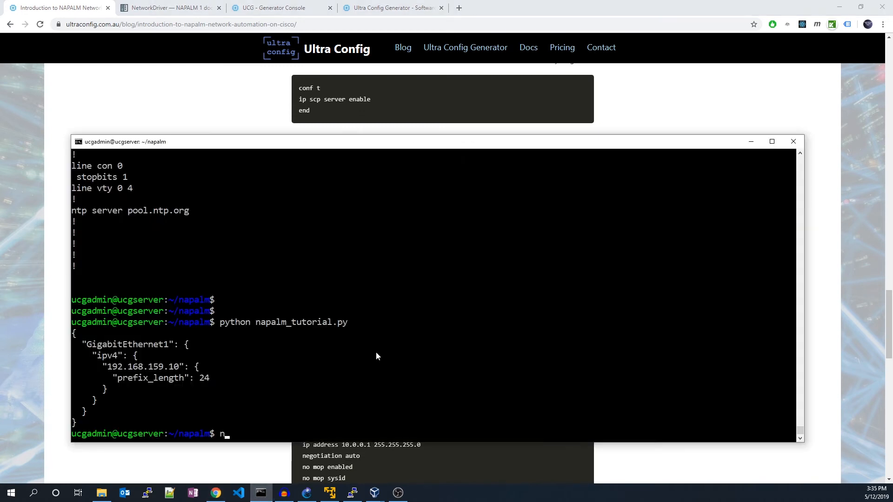
text(nano napalm_tutorial.py)
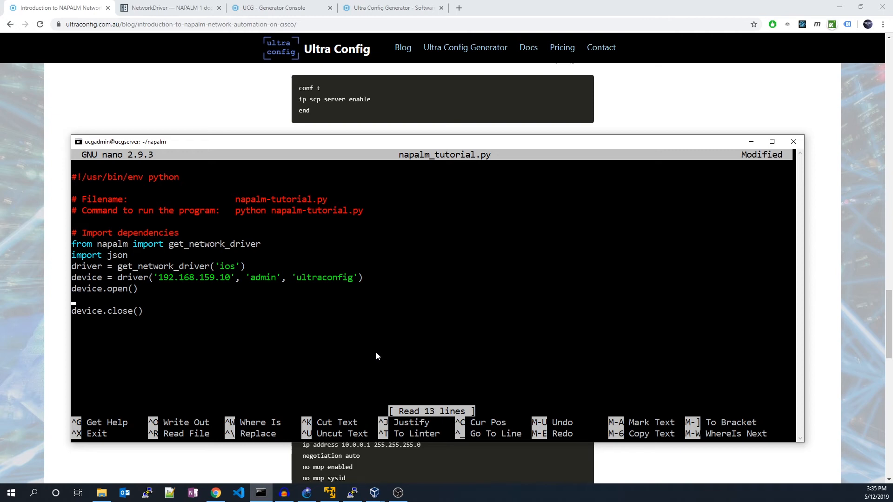
text(device.load_merge_candidate(config='interface GigabitEthernet2\n ip address 10.0.0.1 255.255.255.0\n no shutdown\n end\n'))
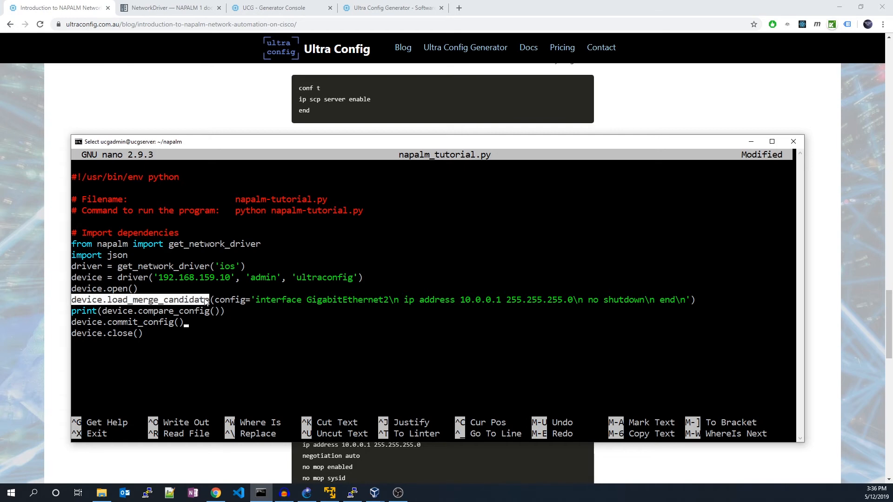
mouse_move(278, 343)
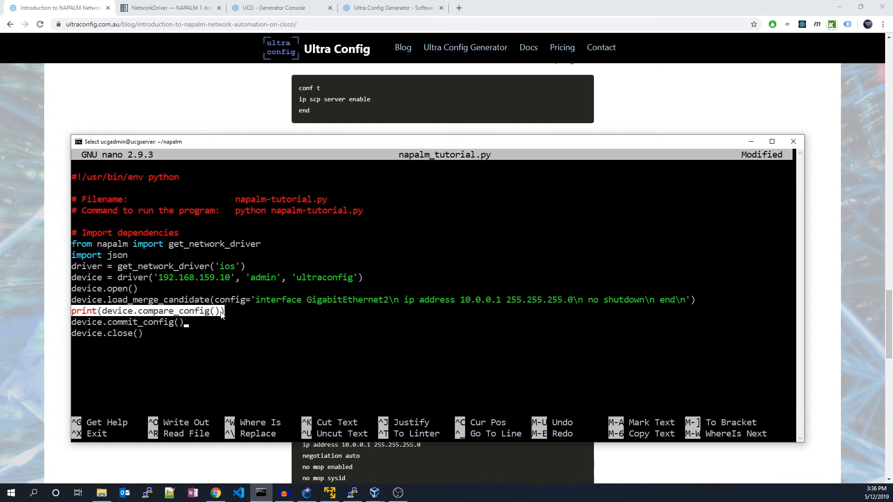
mouse_move(257, 328)
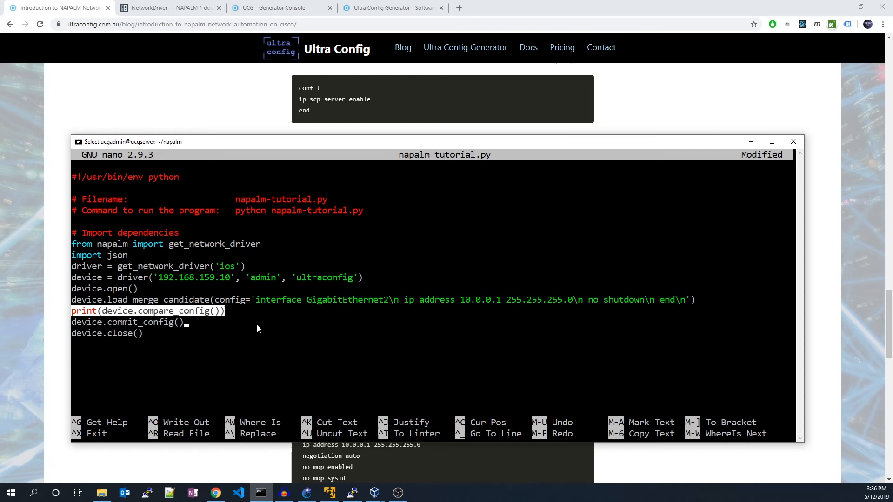
key(ctrl+o)
text(python na)
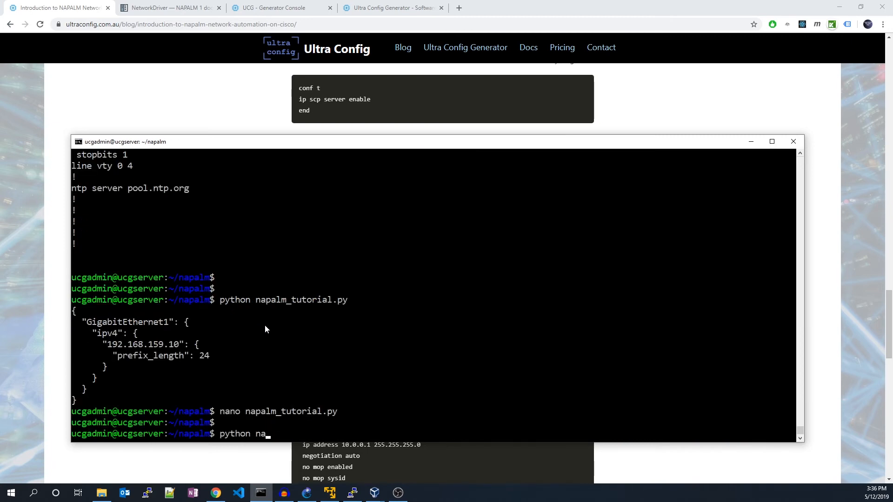
key(Return)
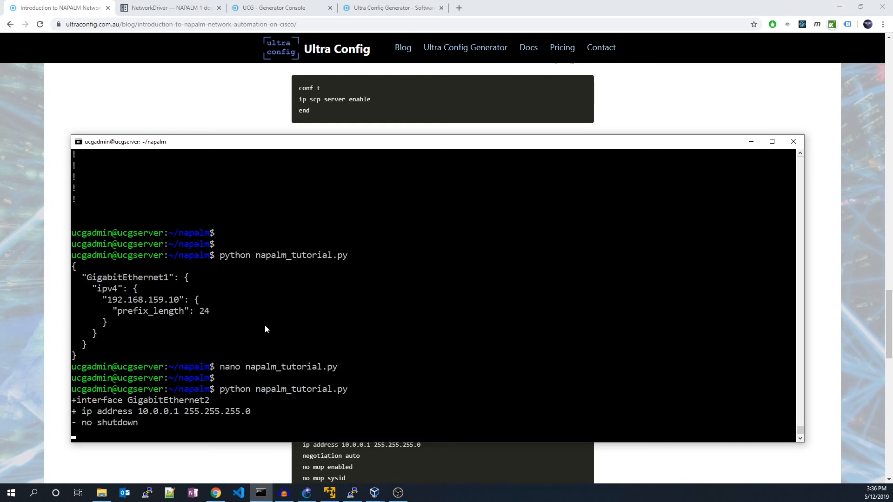
mouse_move(351, 493)
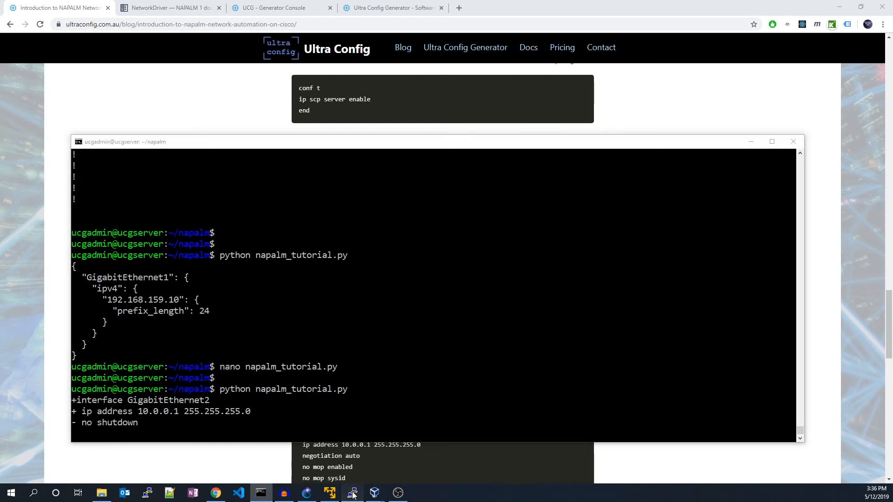
- Verify GigabitEthernet2's 10.0.0.1 255.255.255.0 address with do show run on the router console
click(352, 493)
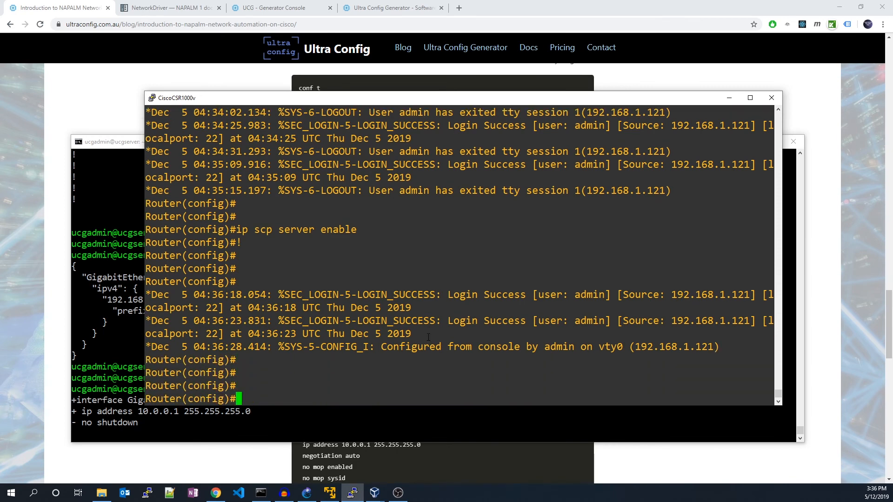
text(do)
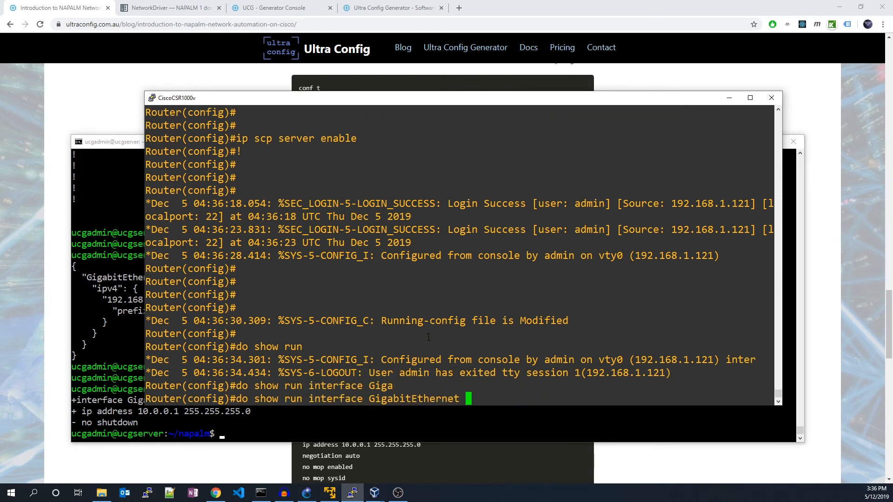
text( 2)
key(Return)
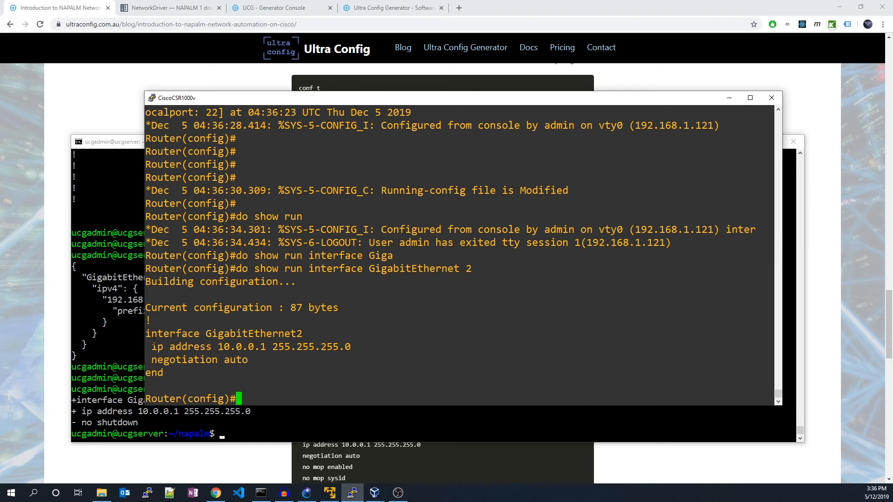
click(279, 8)
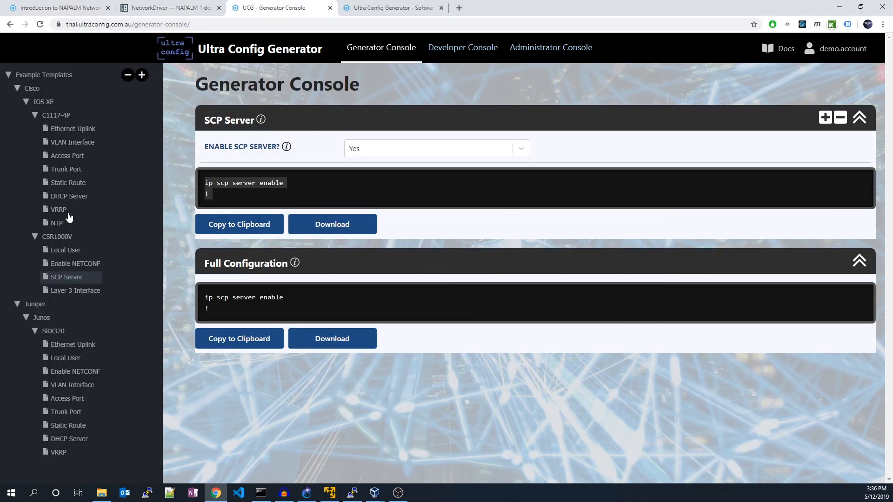
- Add the C1117-4P templates and a third access port on GigabitEthernet0/1/2
click(71, 128)
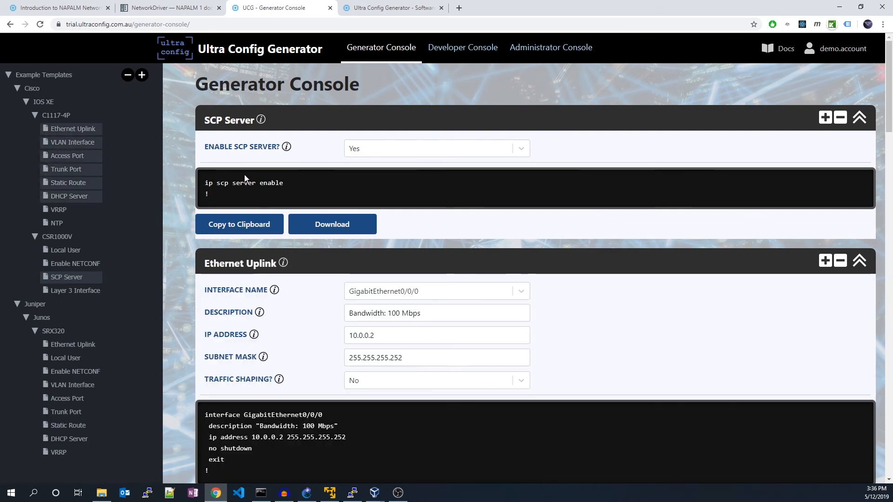
scroll(down, 3)
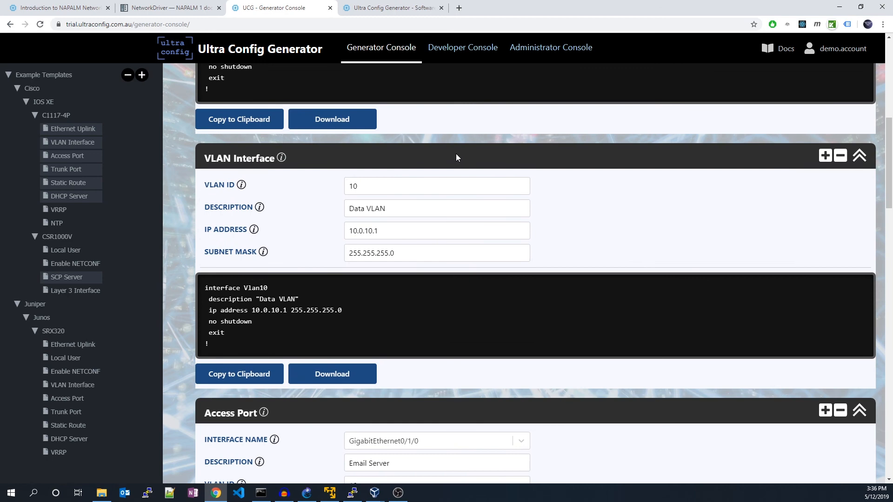
scroll(down, 3)
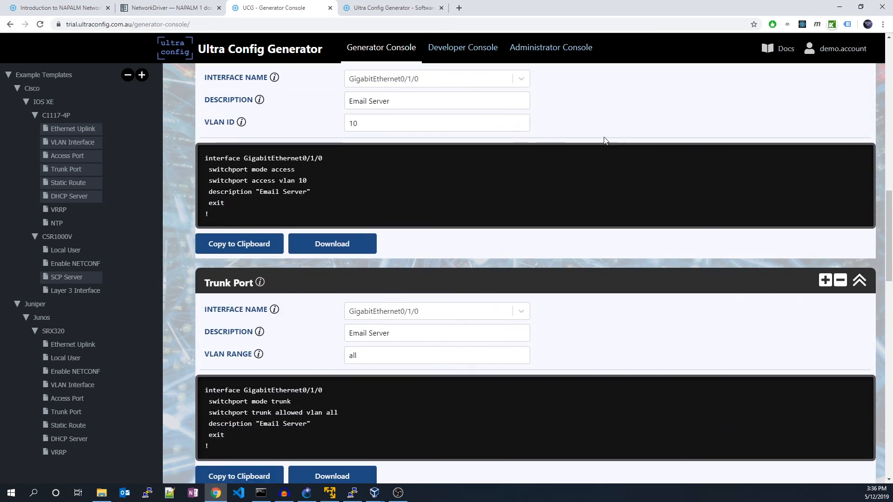
scroll(down, 3)
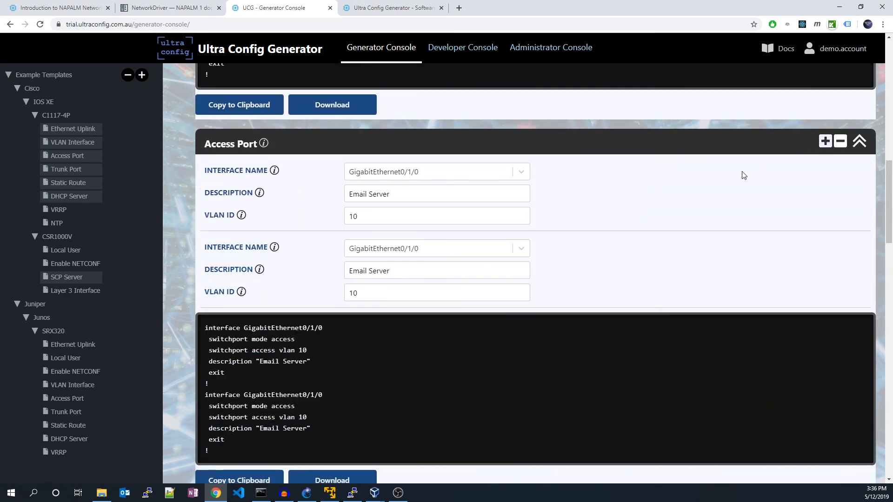
click(825, 141)
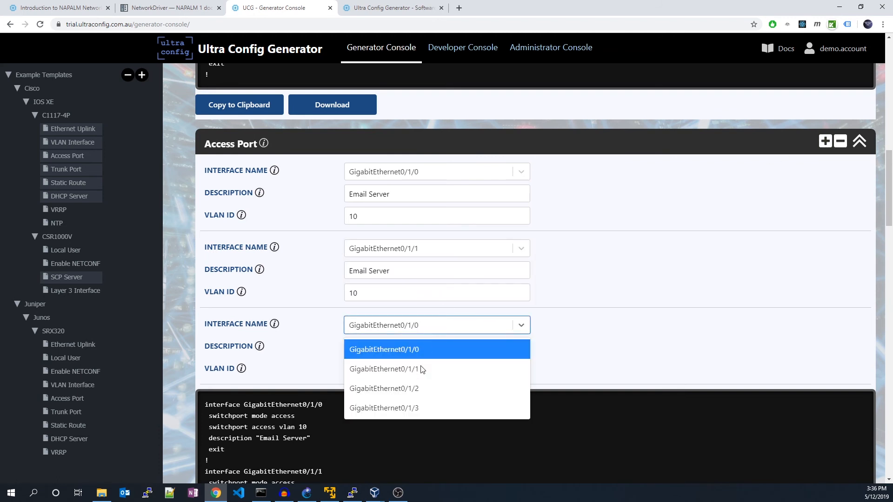
click(384, 388)
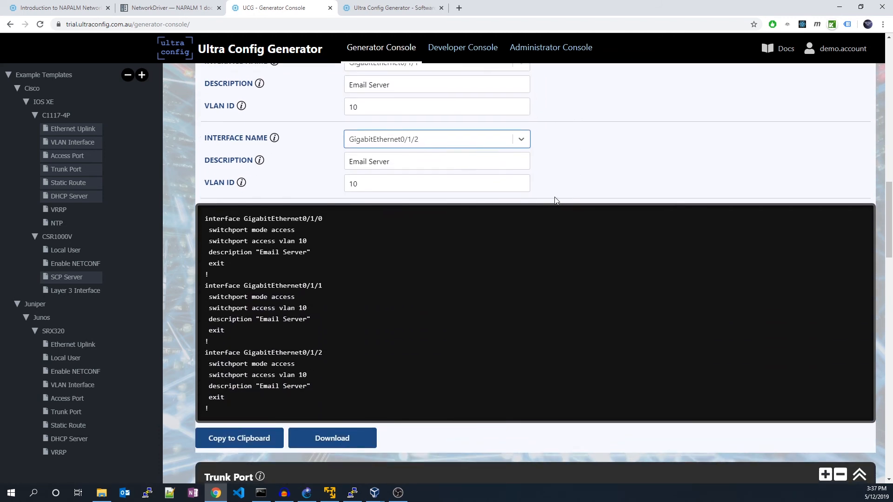
- Copy the full combined configuration to the clipboard and dismiss the download prompt
scroll(down, 3)
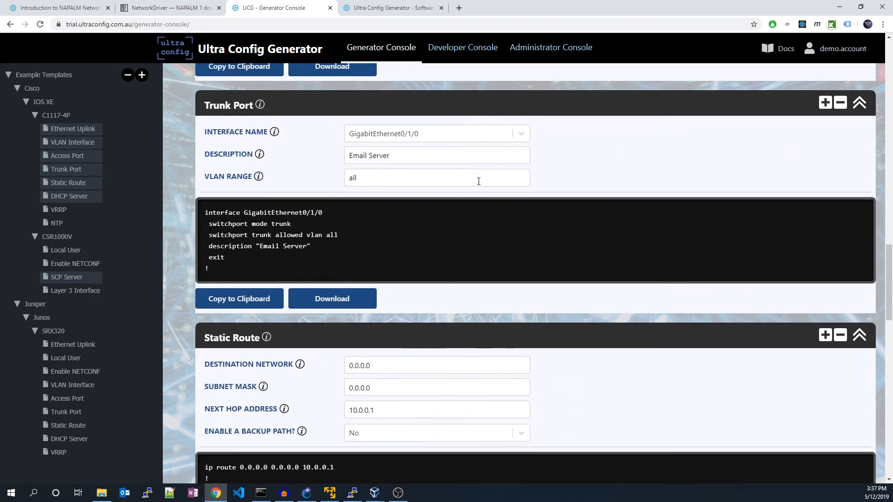
scroll(down, 3)
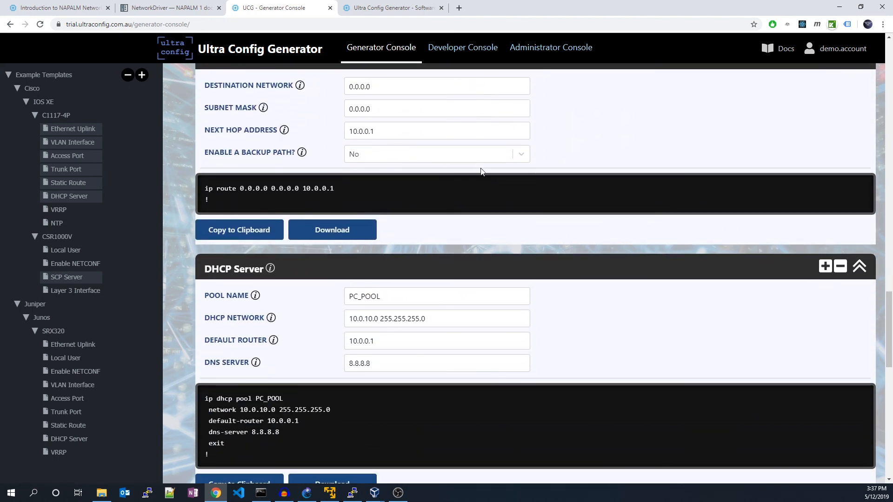
scroll(down, 3)
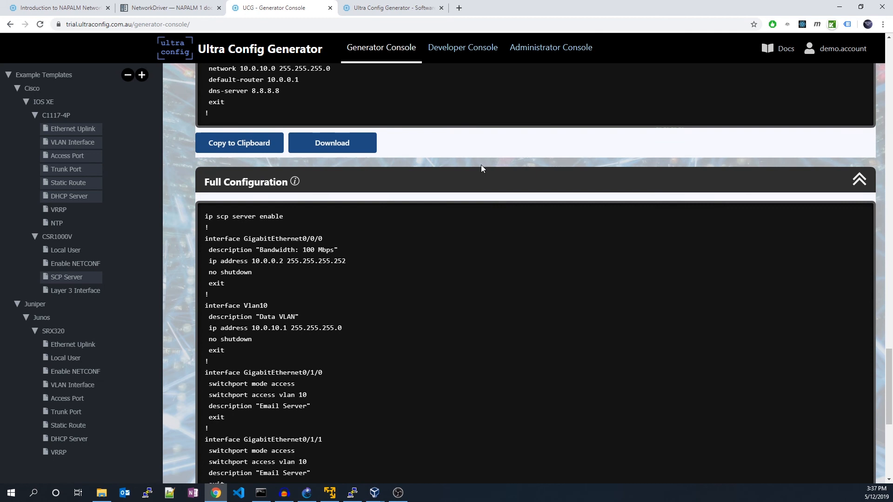
scroll(down, 3)
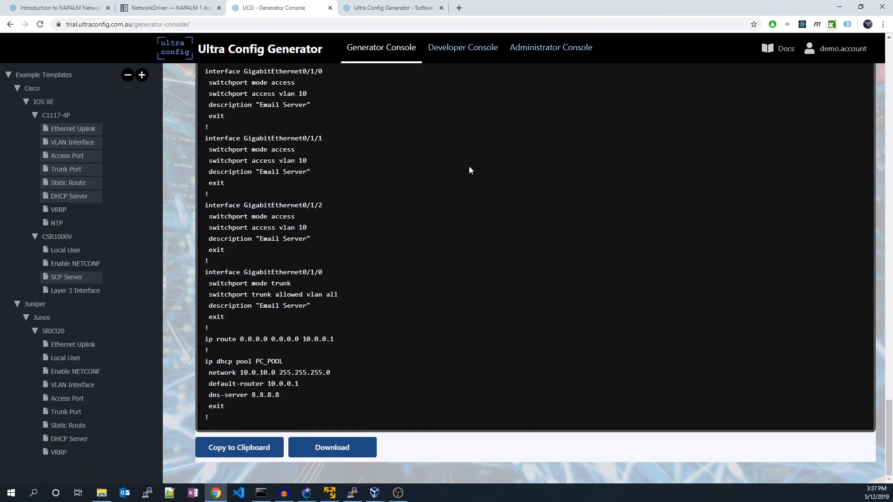
click(239, 447)
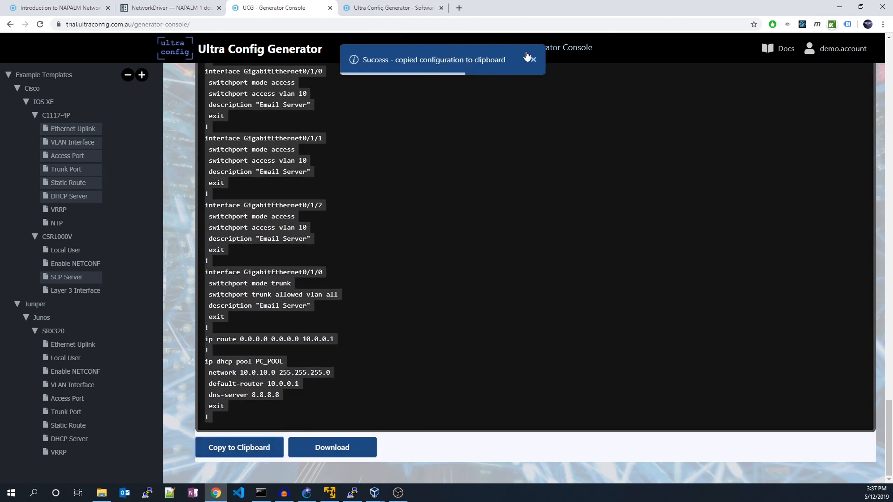
click(331, 448)
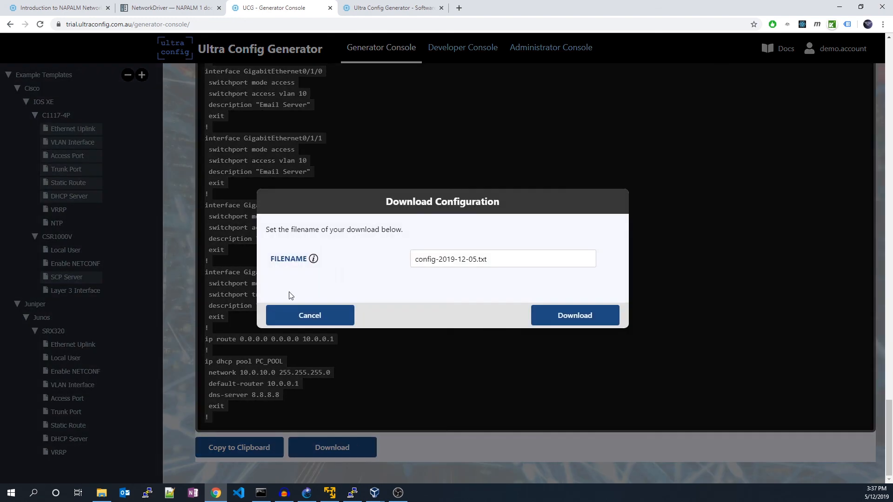
click(309, 315)
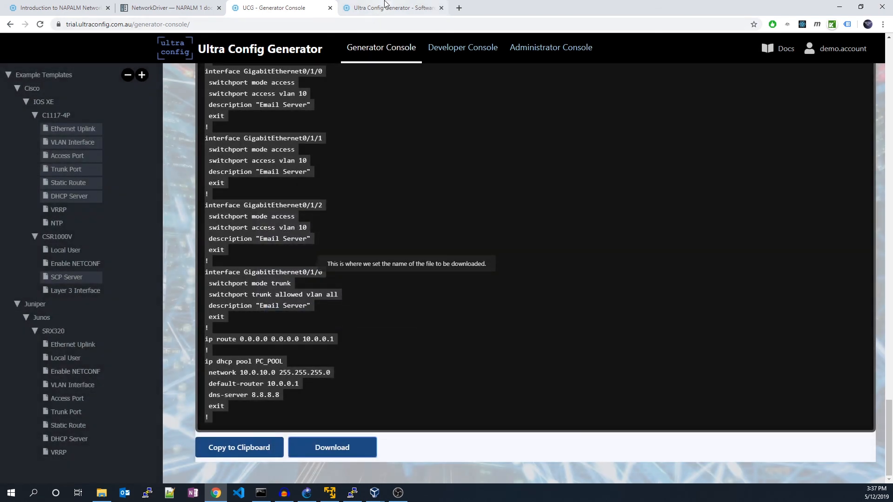
- Visit the Ultra Config Generator product page, then return to the top of the NAPALM blog post
click(392, 8)
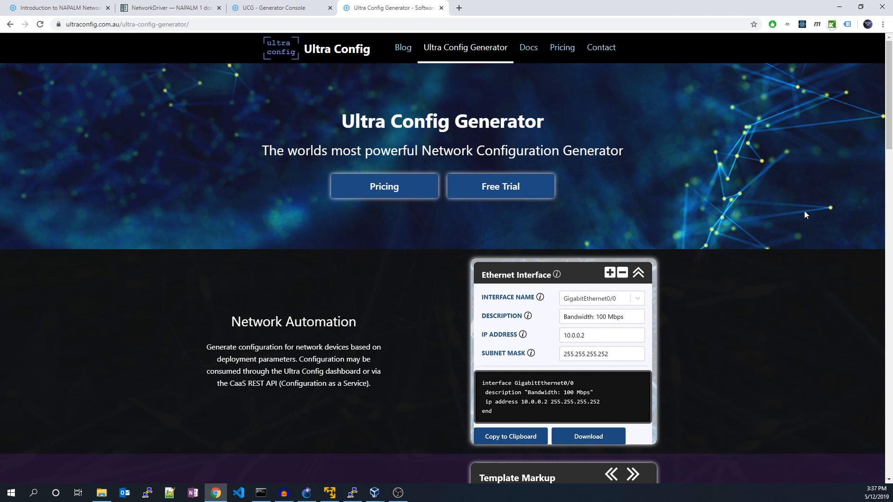
mouse_move(577, 168)
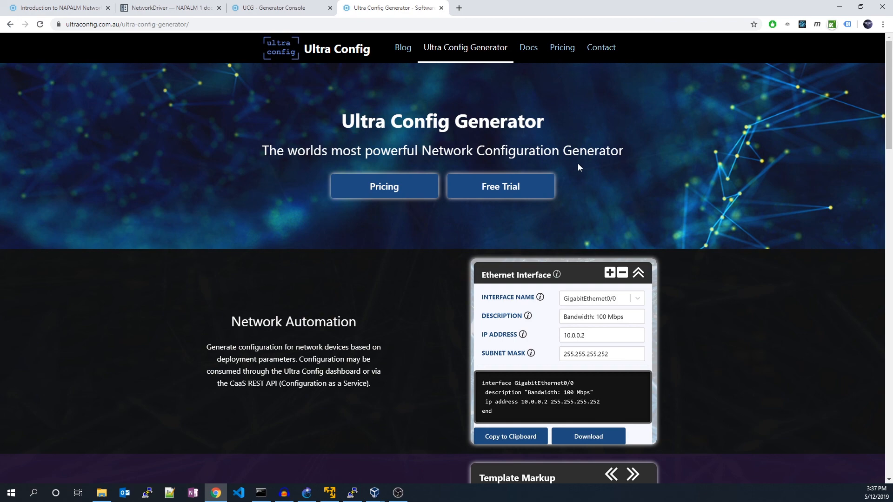
click(57, 7)
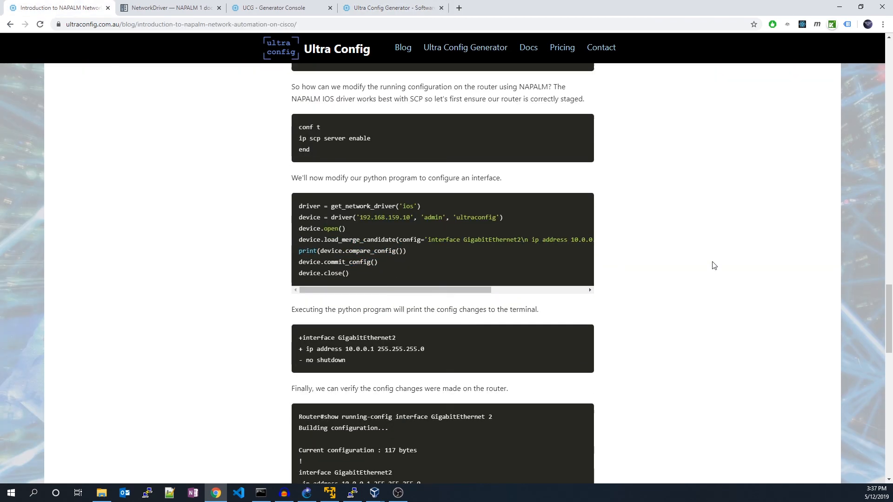
scroll(up, 3)
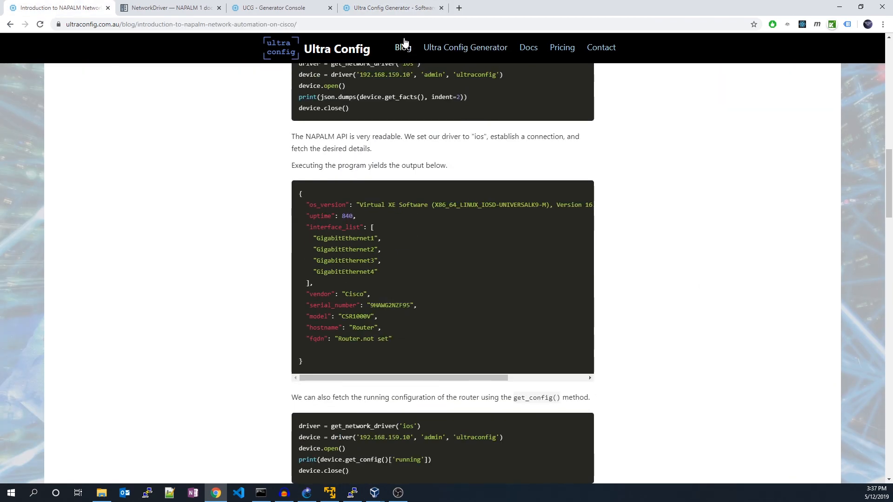
scroll(up, 3)
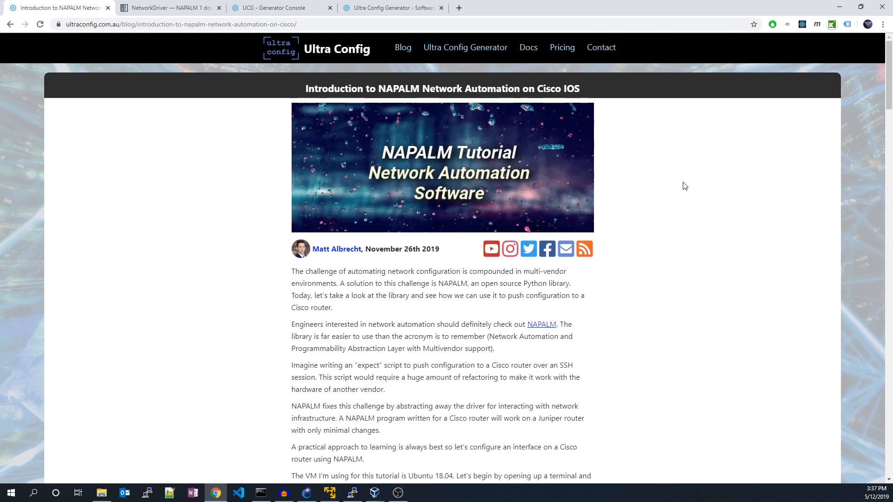
mouse_move(687, 203)
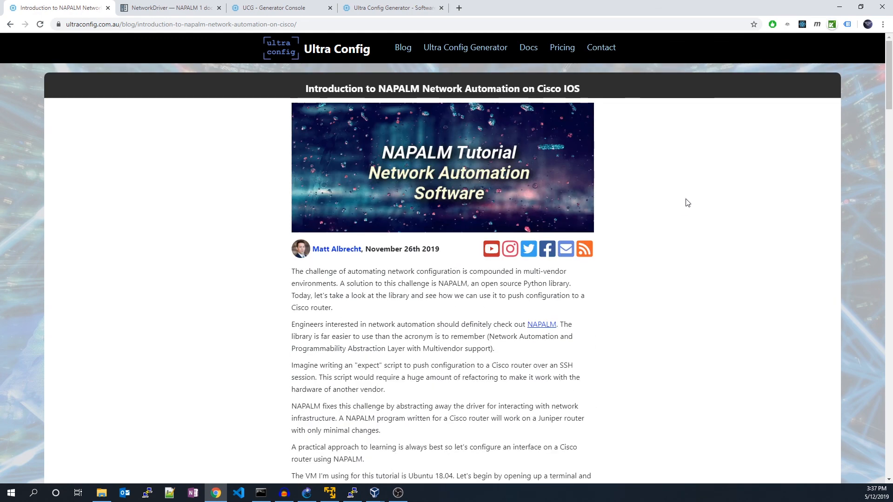